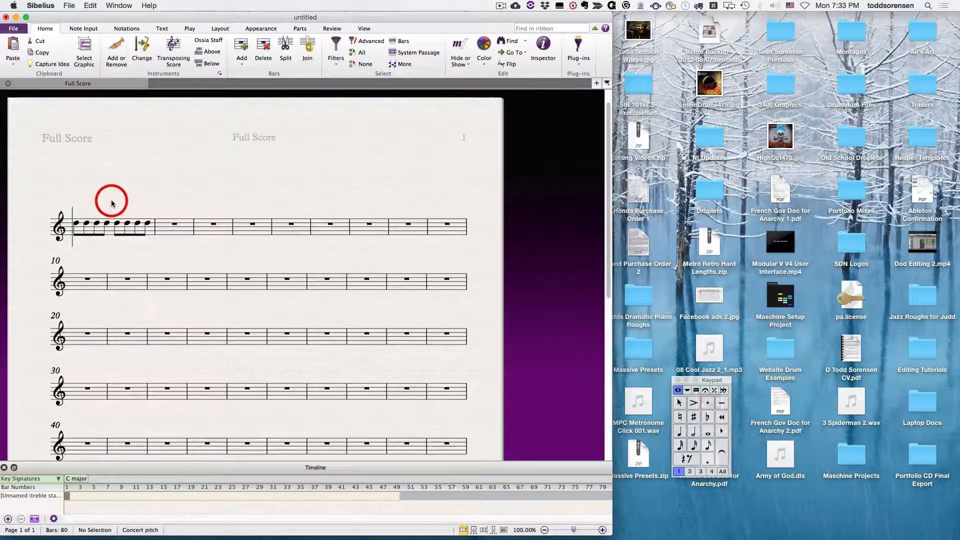
# Step: Enter stems-down voice-2 quarter notes beneath bar 1's eighth notes, starting from its first note
pyautogui.click(116, 224)
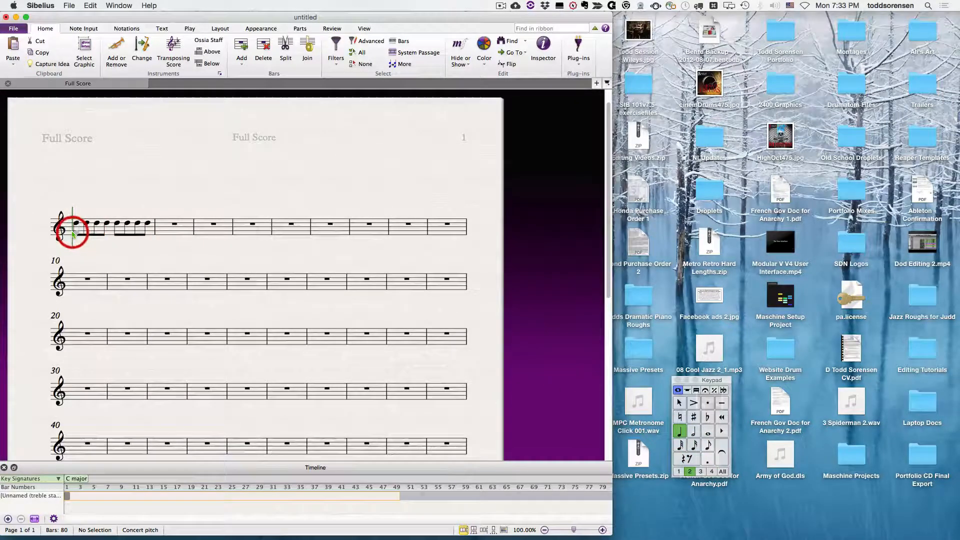
pyautogui.click(94, 231)
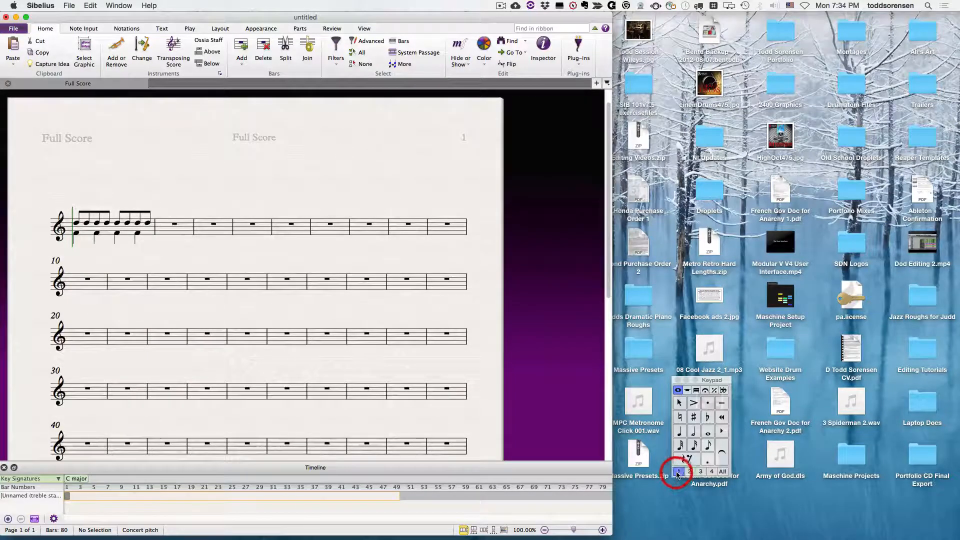
pyautogui.click(689, 471)
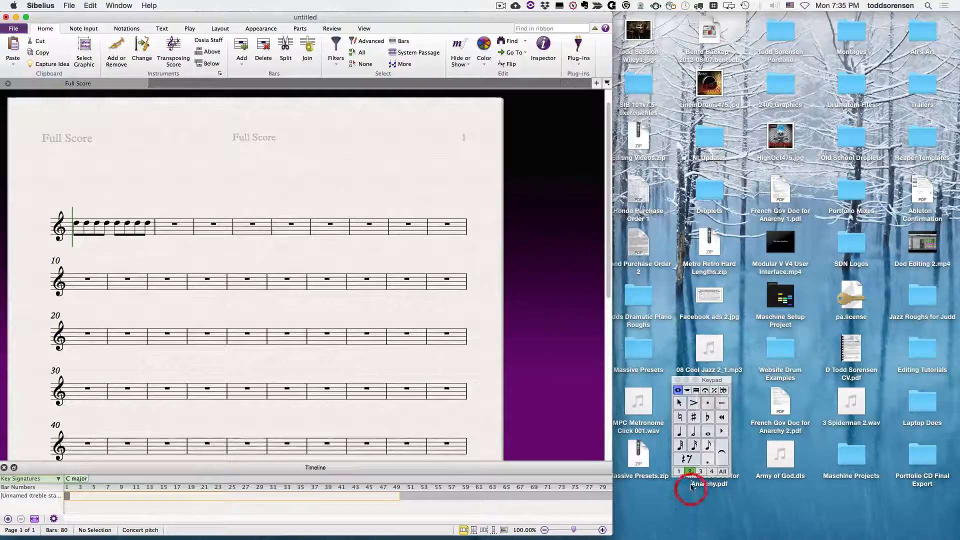
pyautogui.click(678, 430)
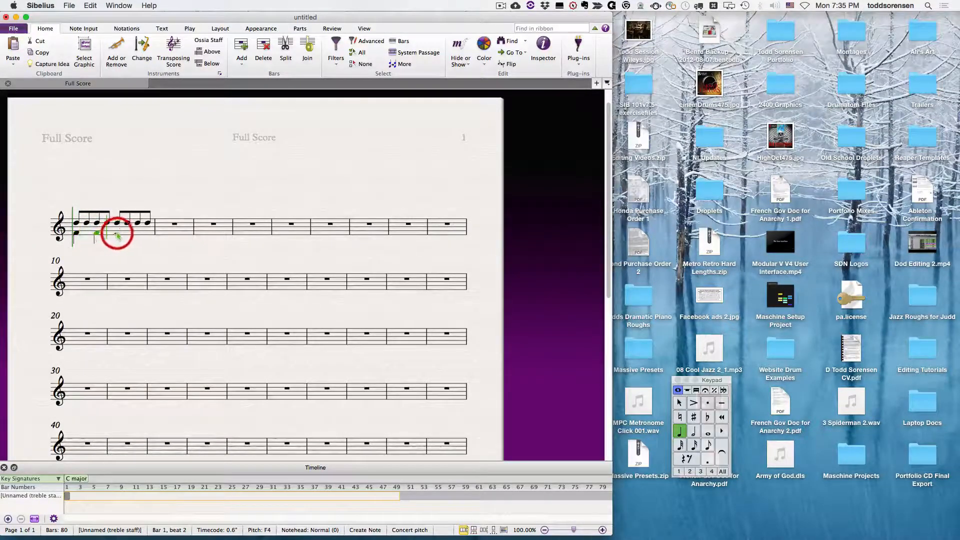
pyautogui.click(138, 230)
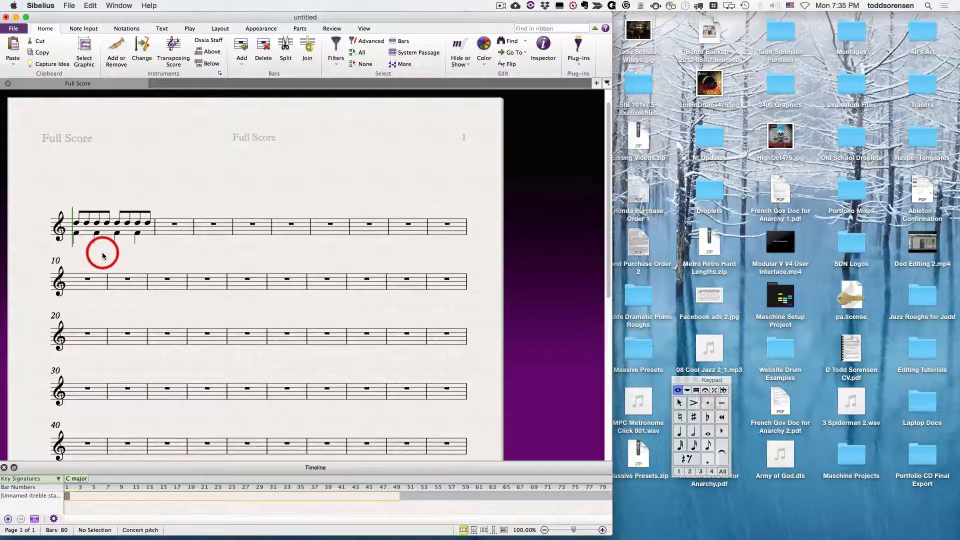
pyautogui.click(76, 223)
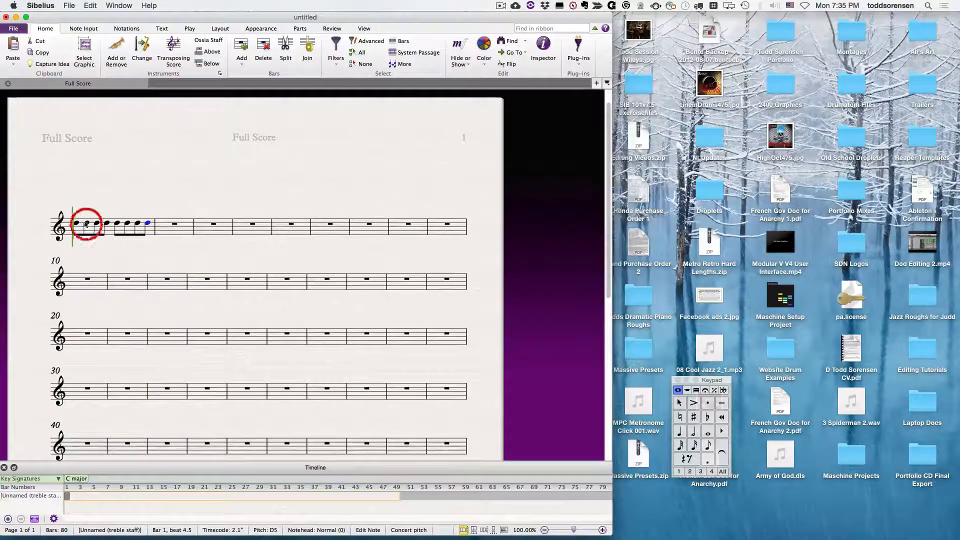
pyautogui.click(110, 225)
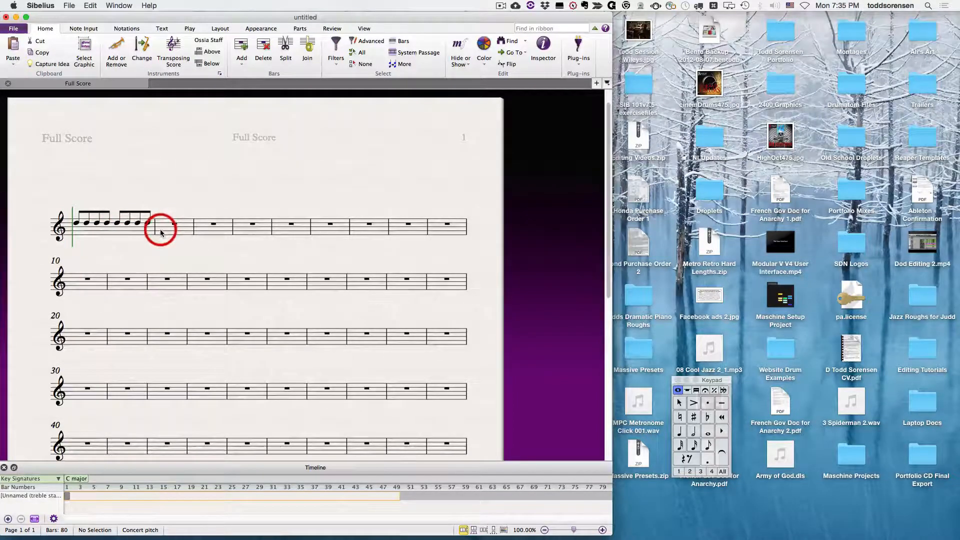
pyautogui.click(98, 227)
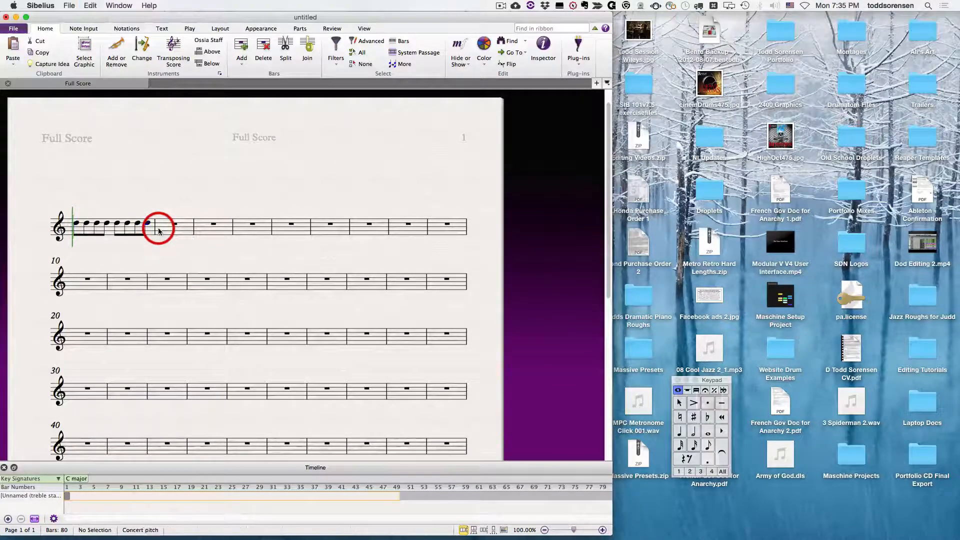
pyautogui.click(132, 230)
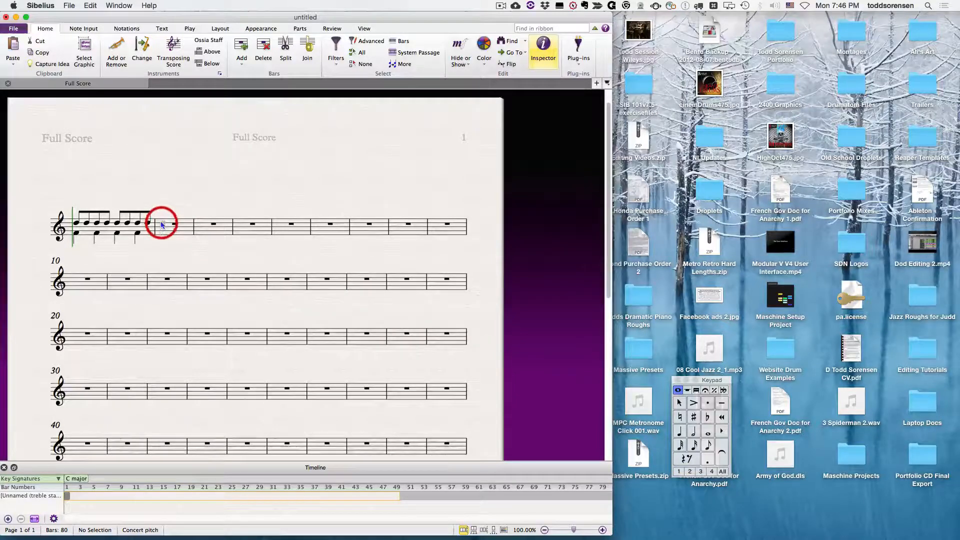
# Step: Enter quarter notes in voices 1 and 2 across bar 2, matching bar 1's layout
pyautogui.click(181, 223)
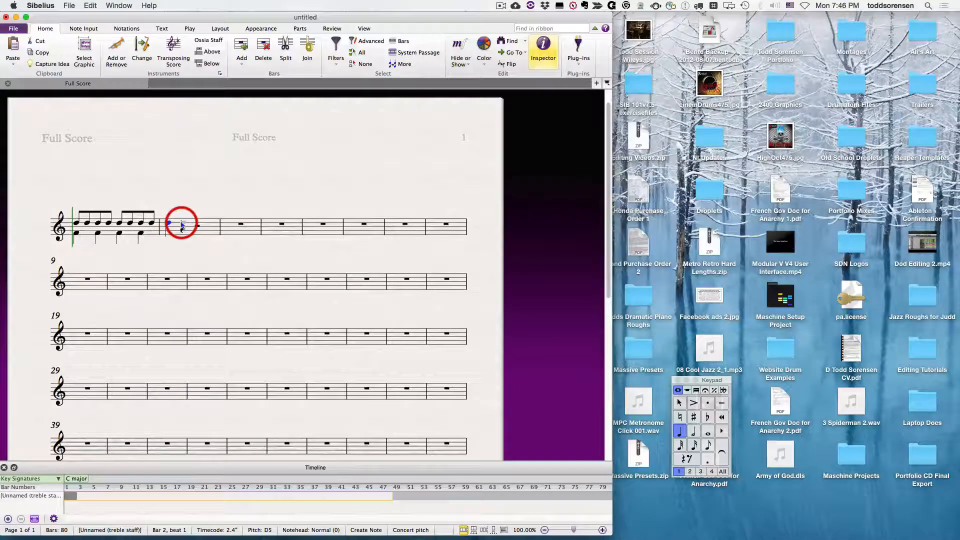
pyautogui.click(181, 225)
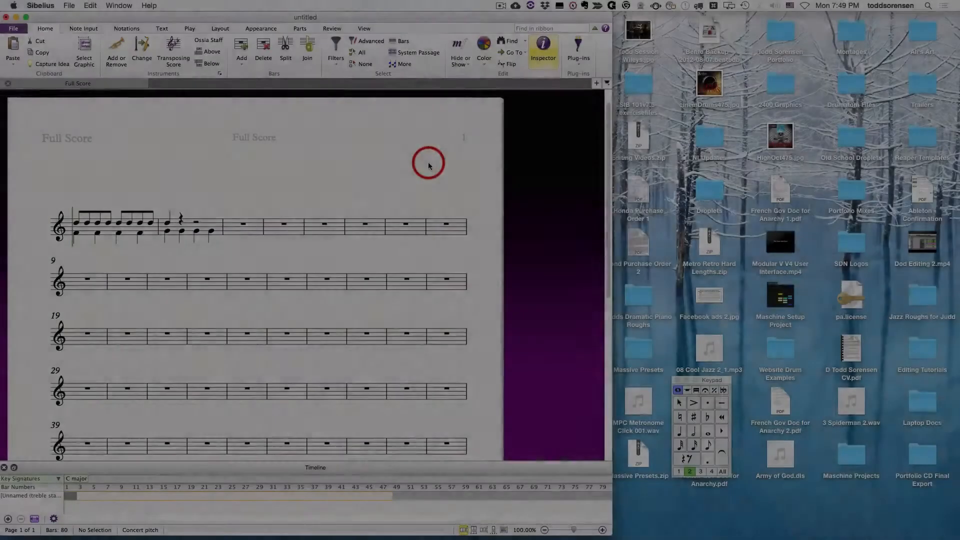
# Step: Select bar 1, filter to voice 2 and add accents to those notes
pyautogui.click(71, 223)
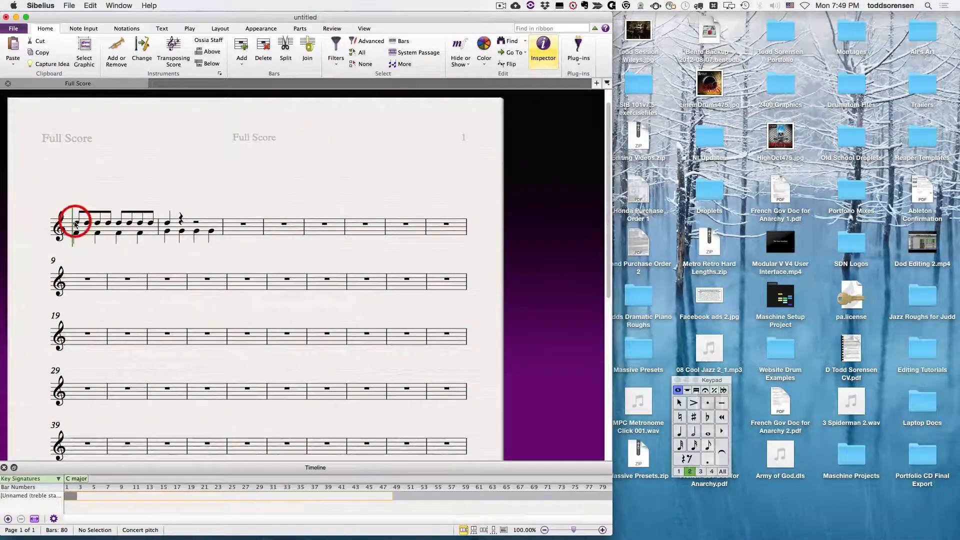
pyautogui.click(75, 226)
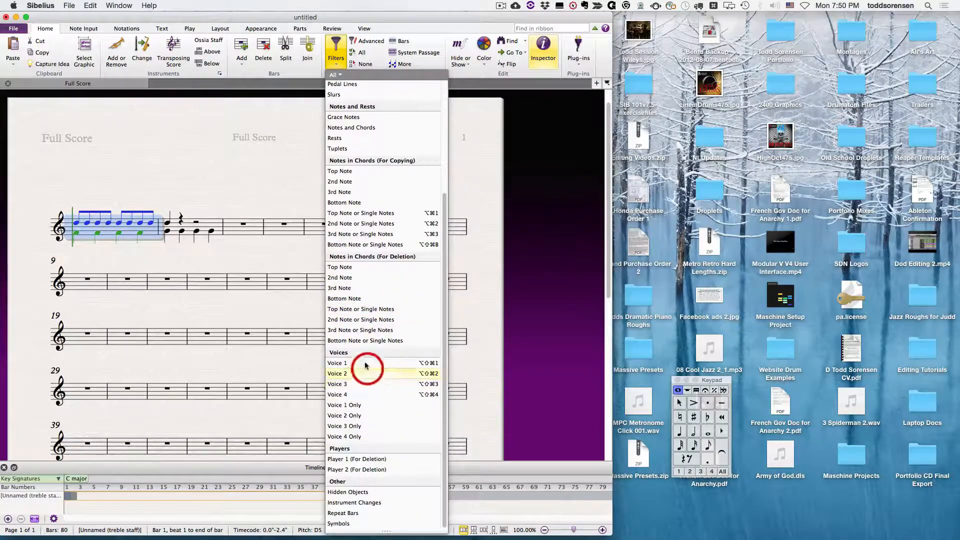
pyautogui.moveTo(363, 375)
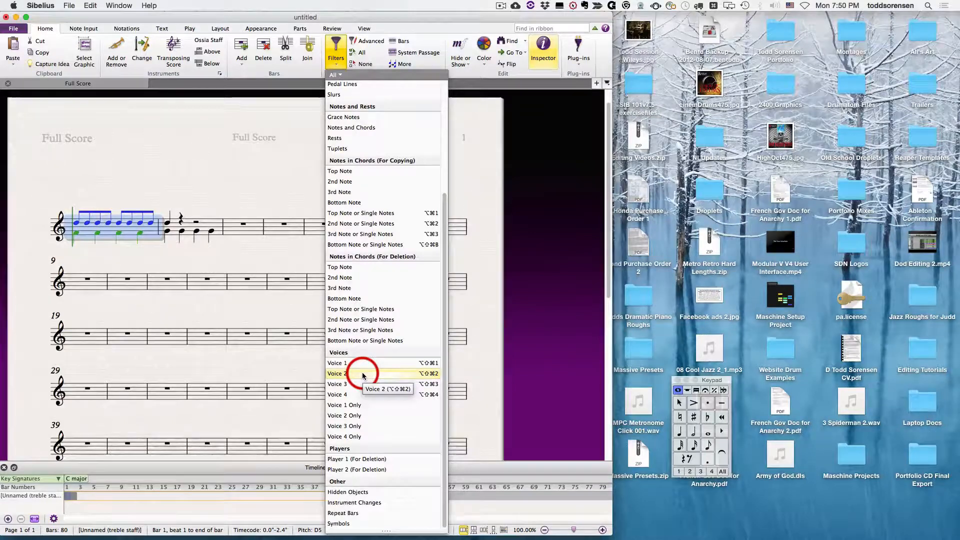
pyautogui.click(337, 373)
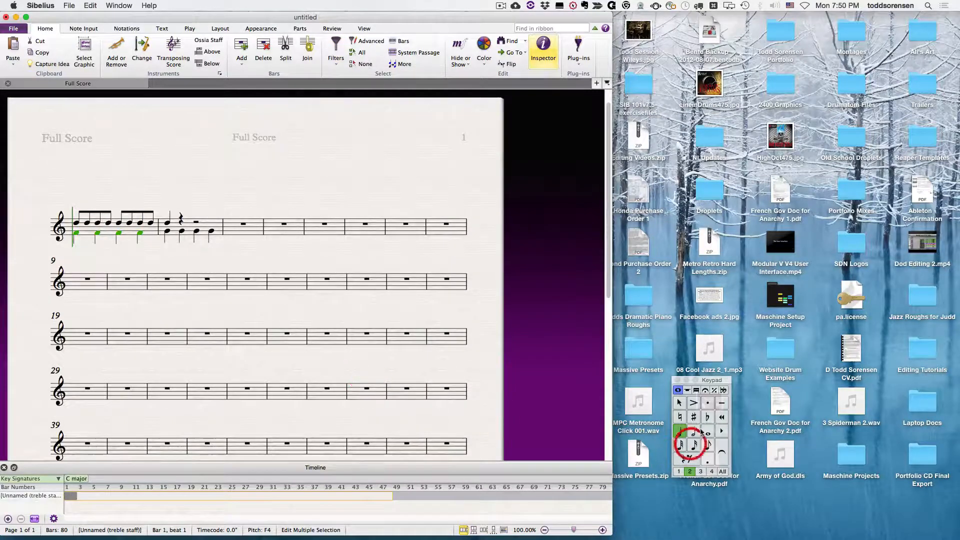
pyautogui.click(691, 403)
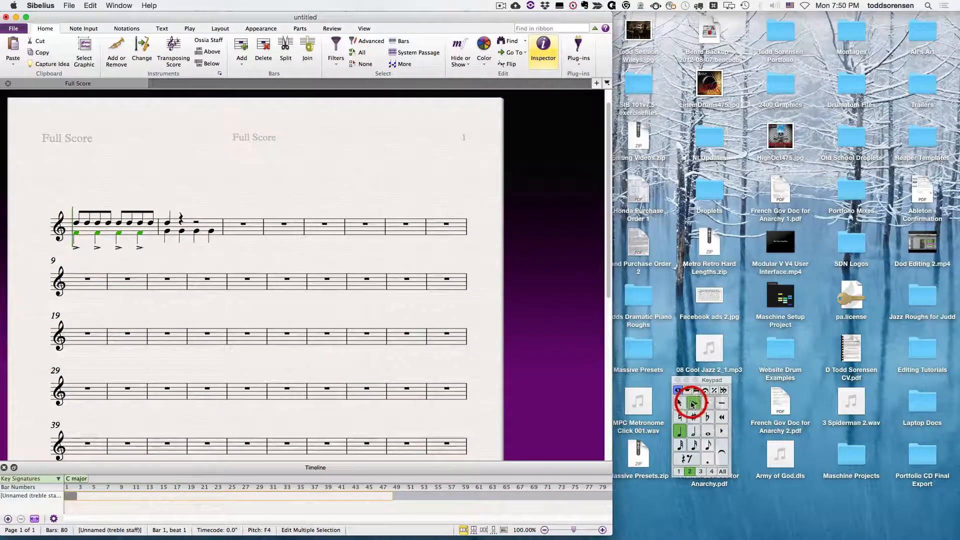